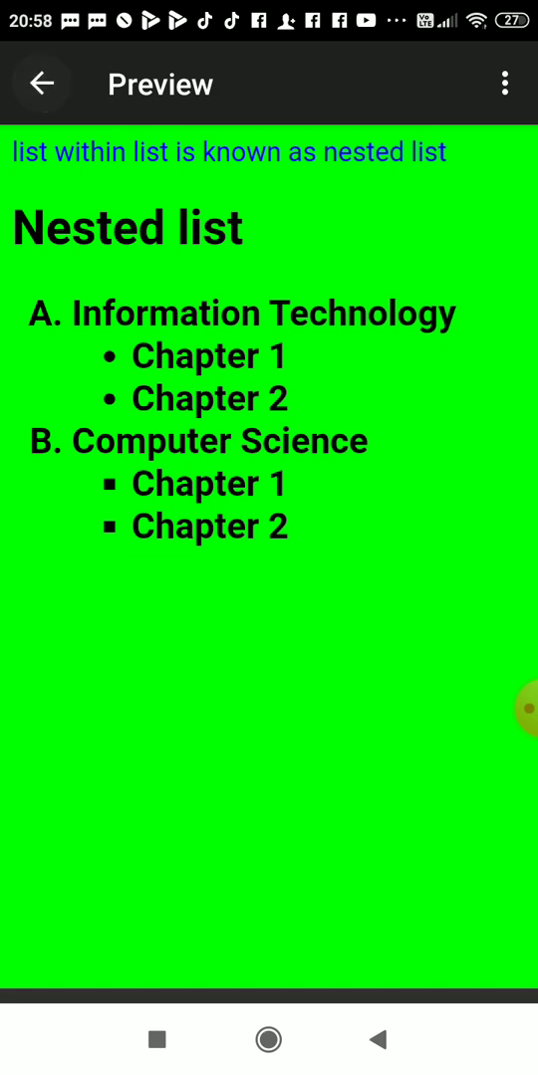
Step: Return from the page preview to the nested list.html source
click(43, 83)
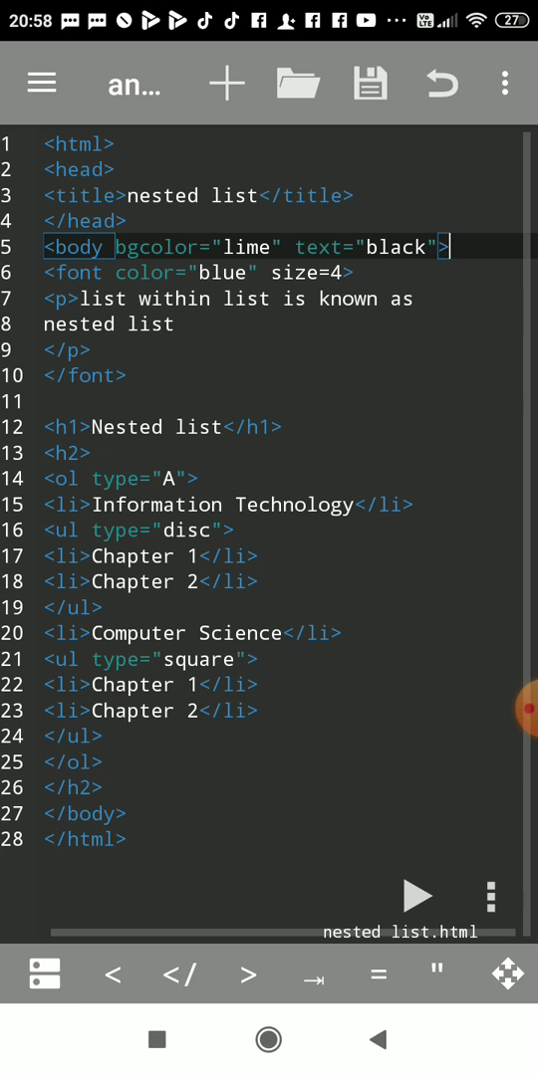
click(70, 478)
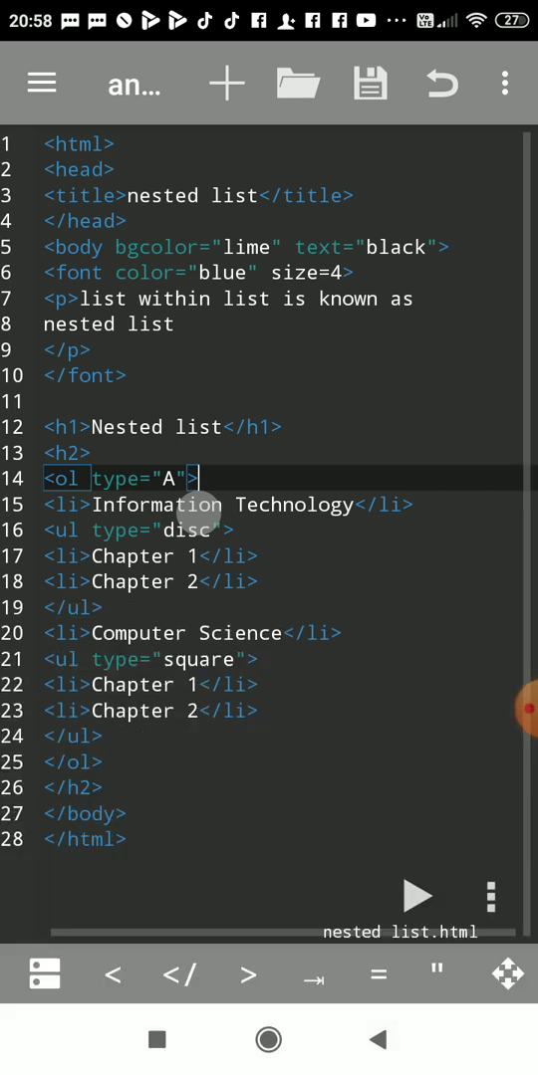
click(164, 478)
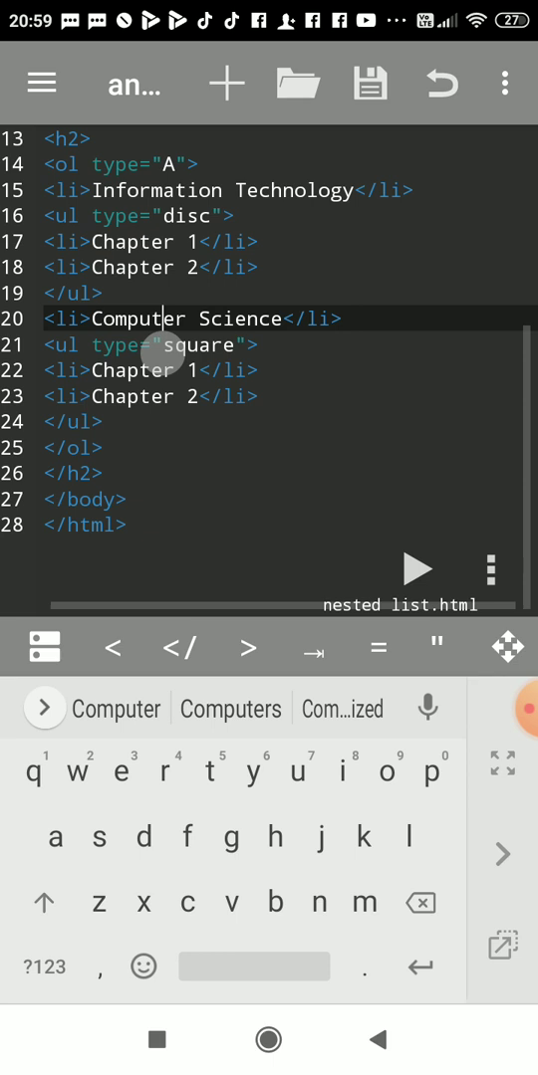
Step: Move through the list tags in the source, then run the page preview
double_click(129, 164)
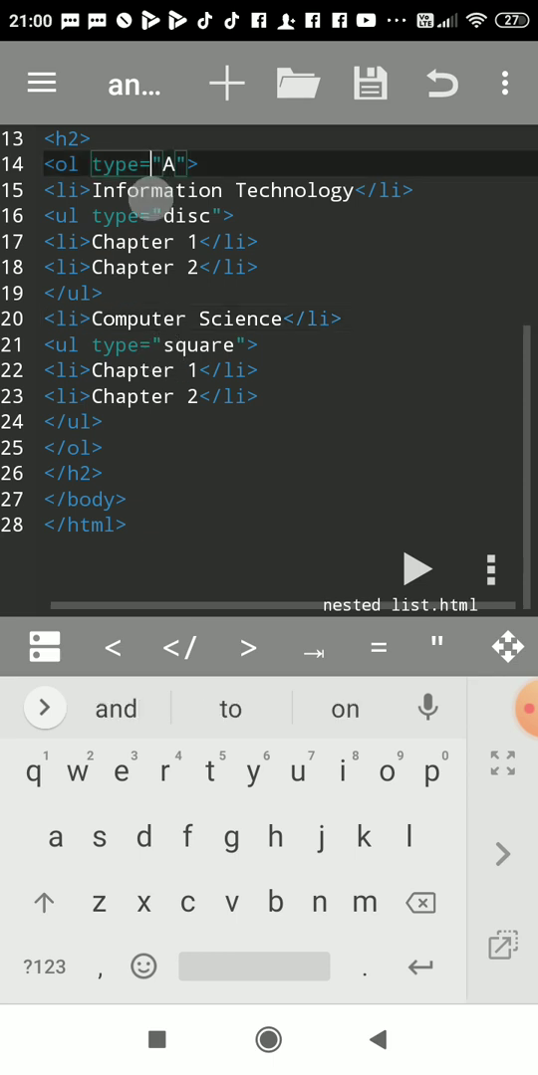
click(242, 190)
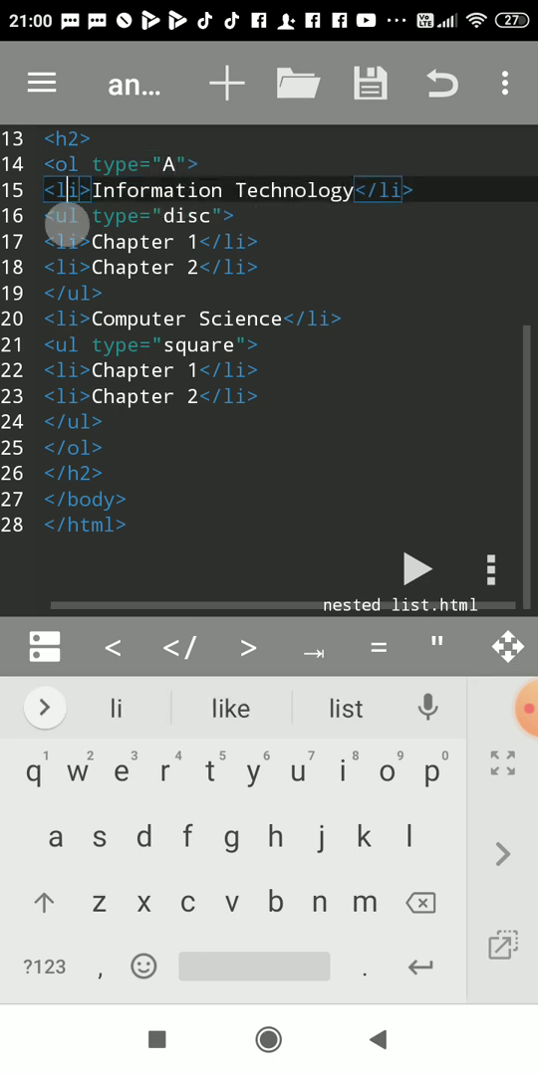
click(306, 190)
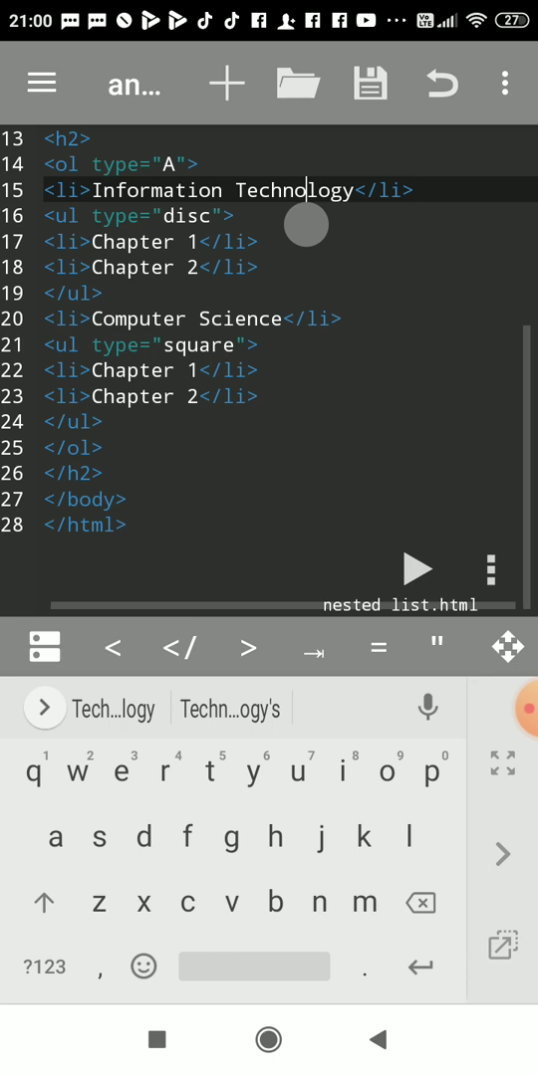
click(244, 319)
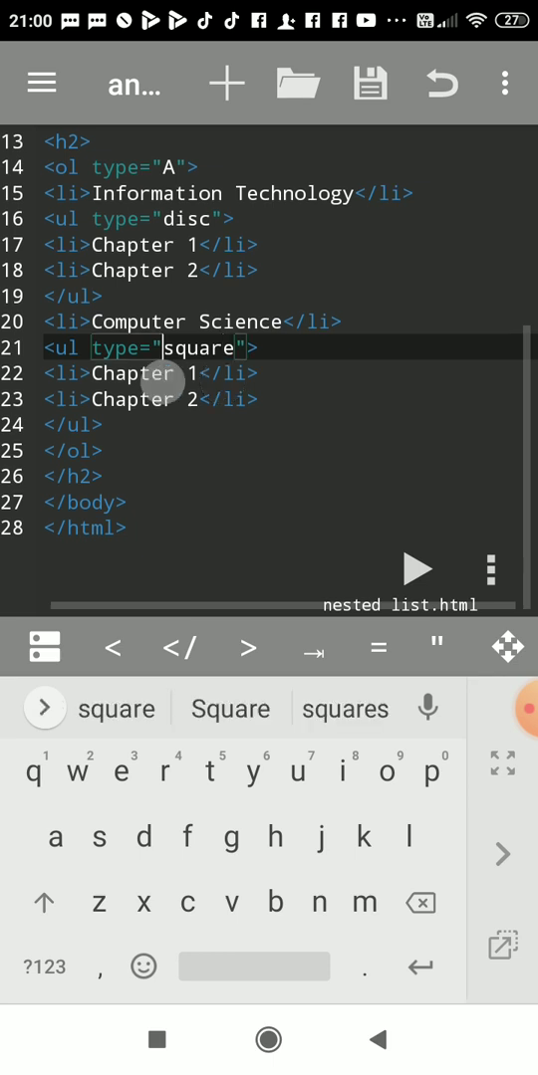
click(74, 425)
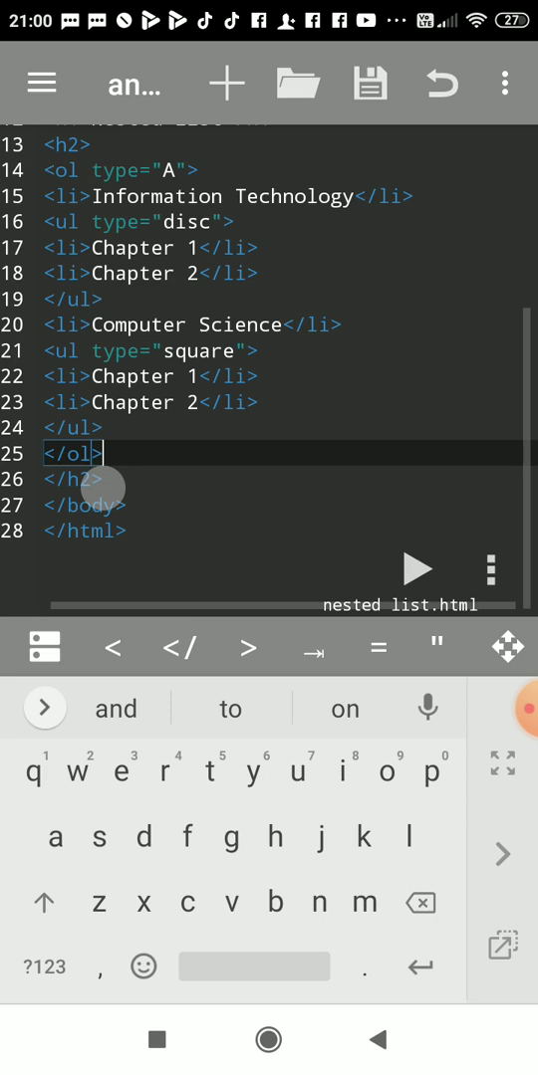
click(418, 568)
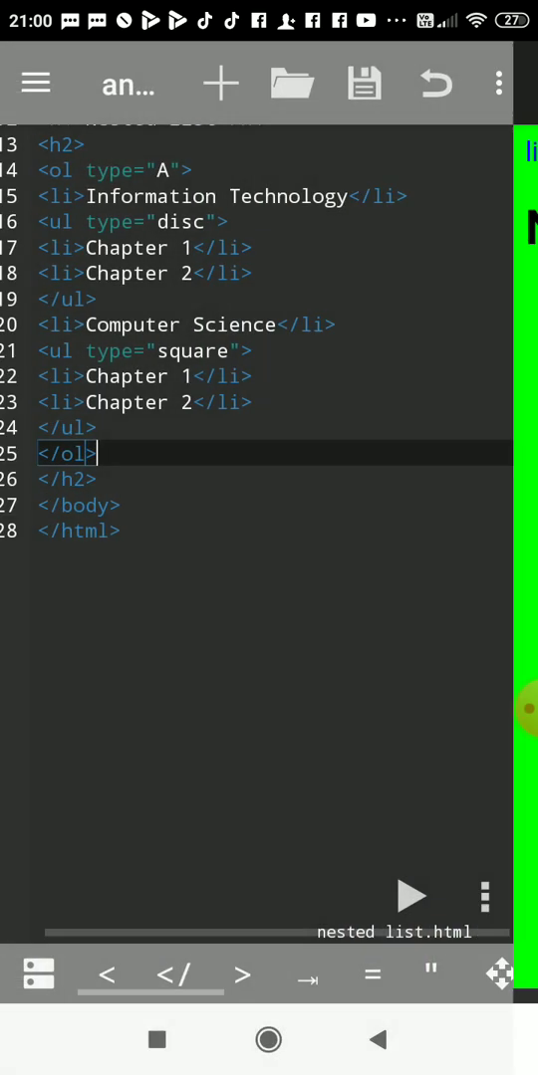
Step: Scroll the editor down to the ol tag's type attribute
scroll(down, 3)
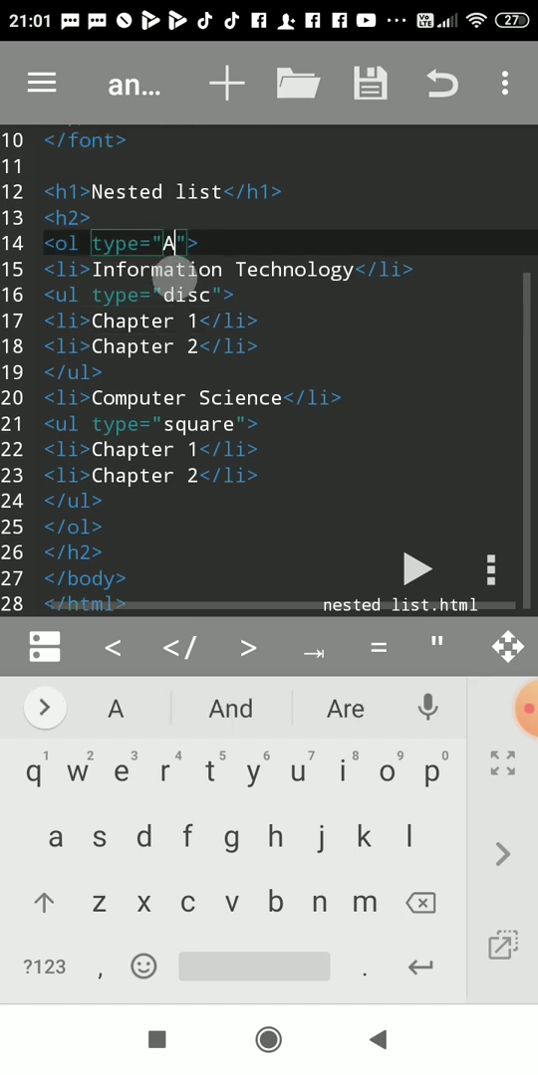
Step: Change the ol type from A to Roman numeral I, save the file, and preview it
key(Backspace)
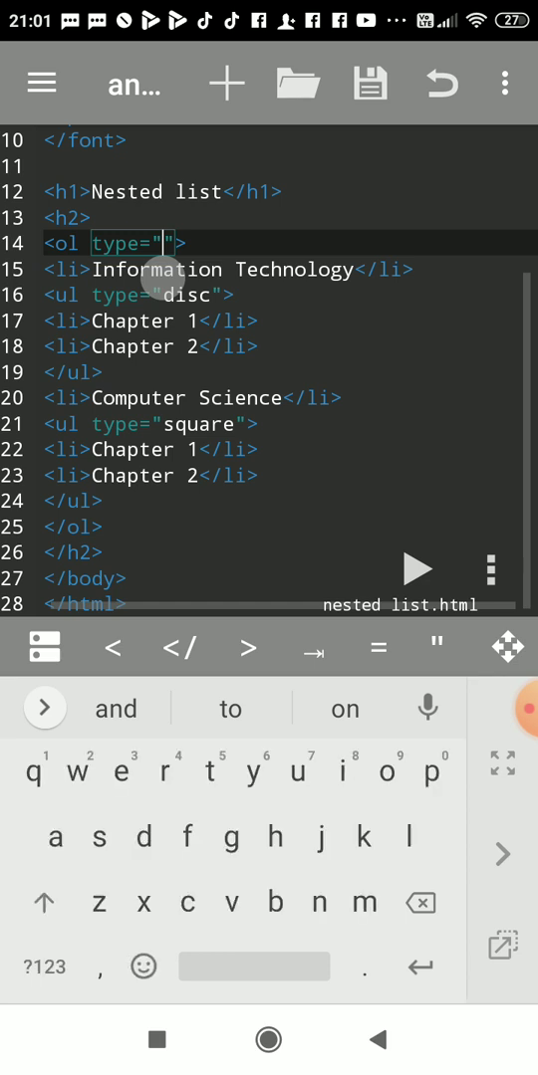
text(I)
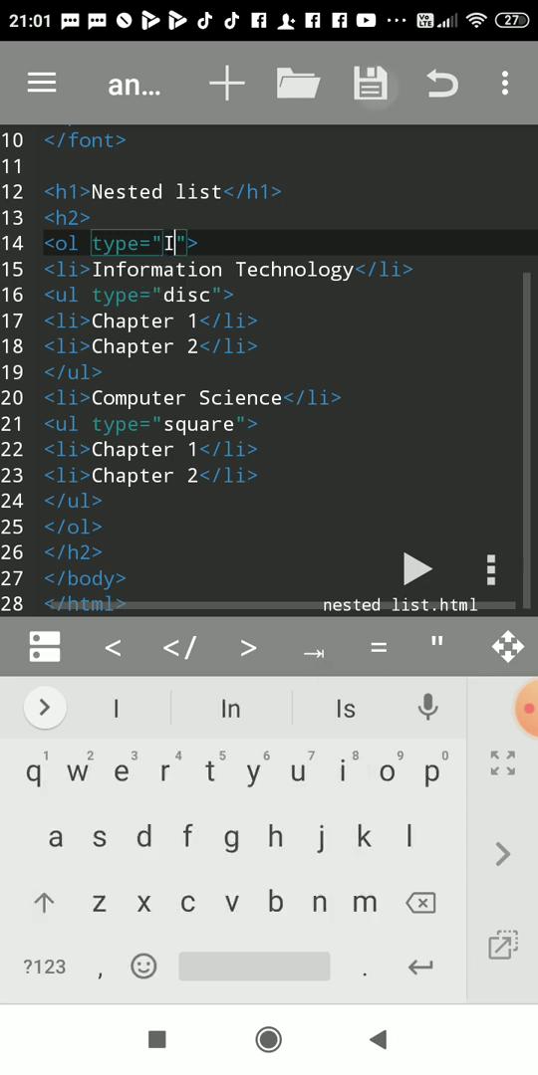
click(371, 84)
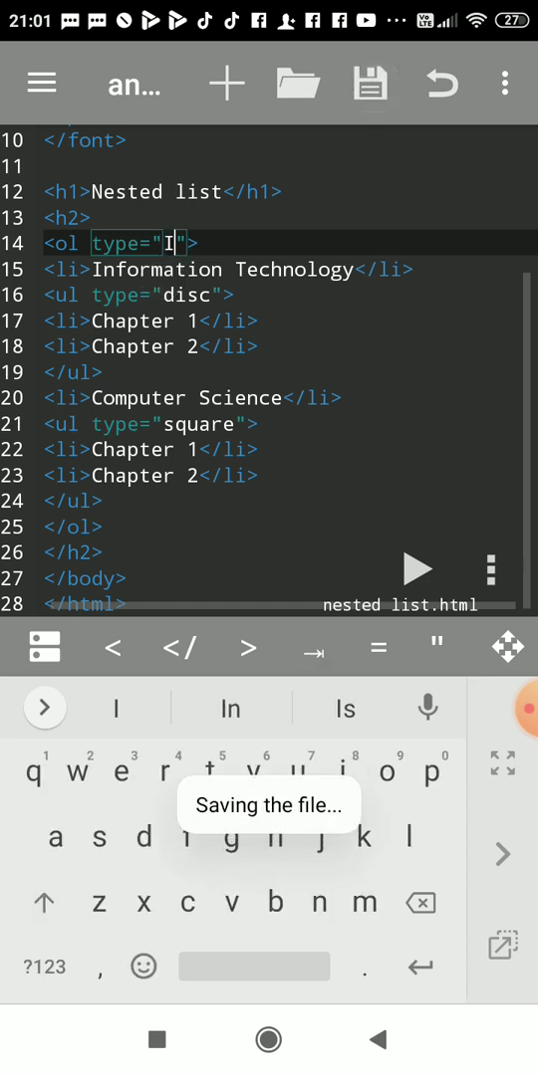
click(371, 84)
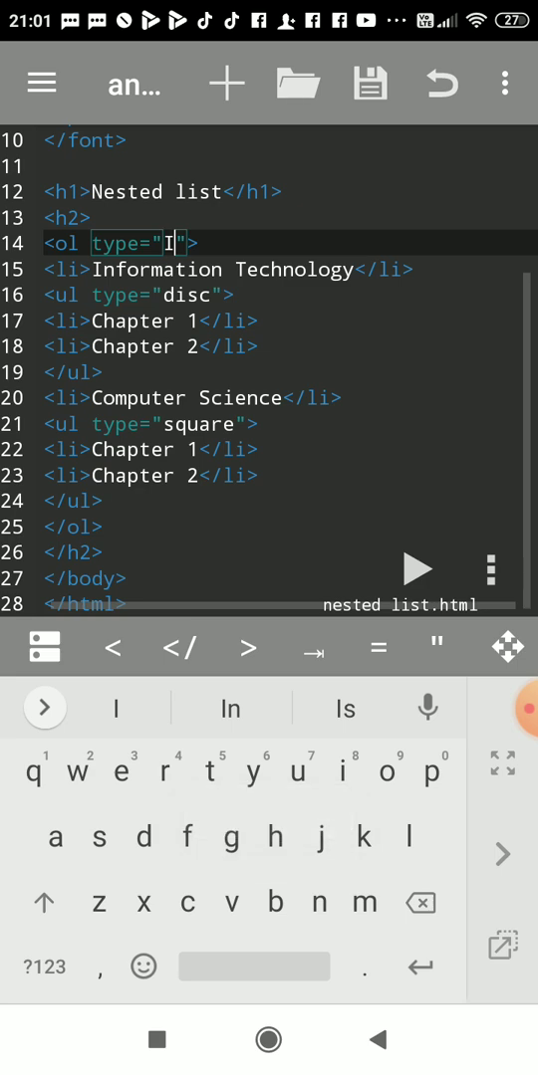
click(417, 569)
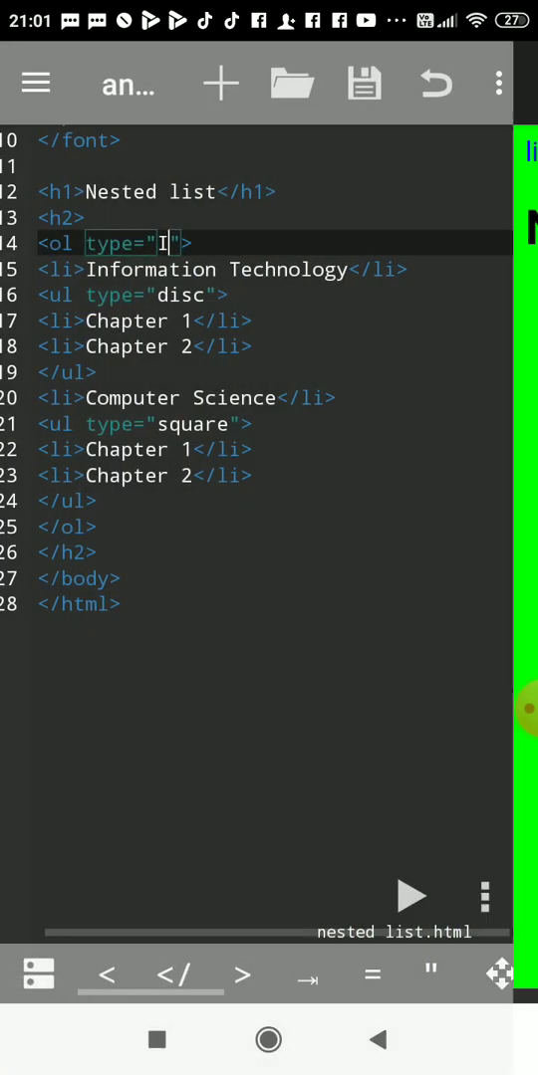
Step: Return to the source, set the ol type to lowercase a, and save the file
click(169, 242)
text(1)
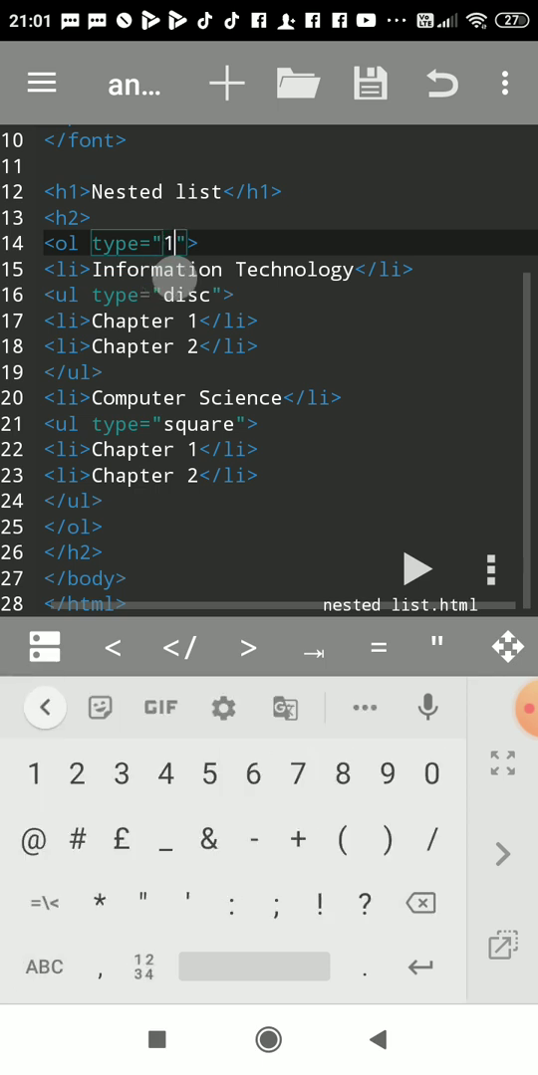
click(371, 83)
text(a)
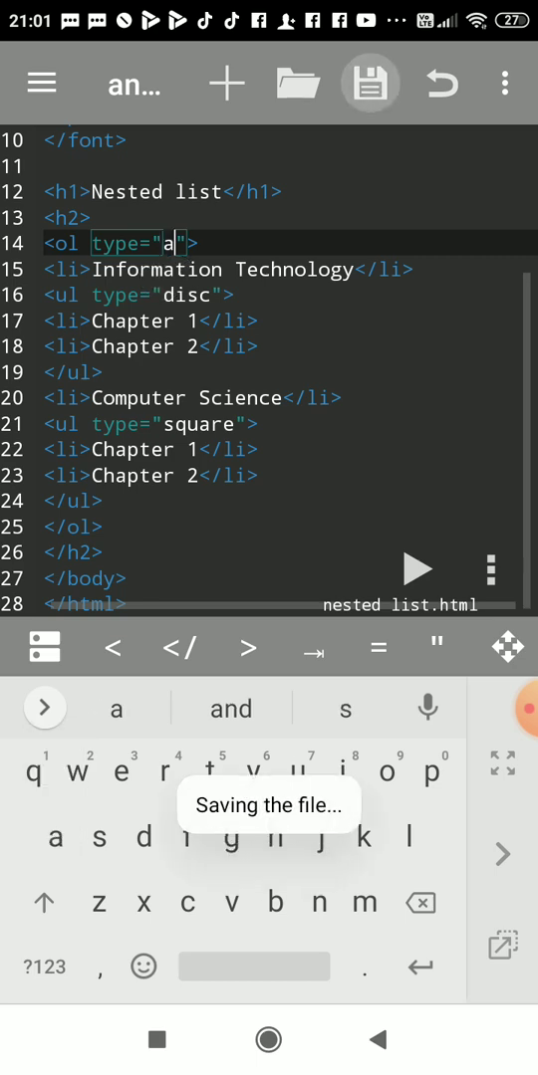
click(416, 568)
text(v)
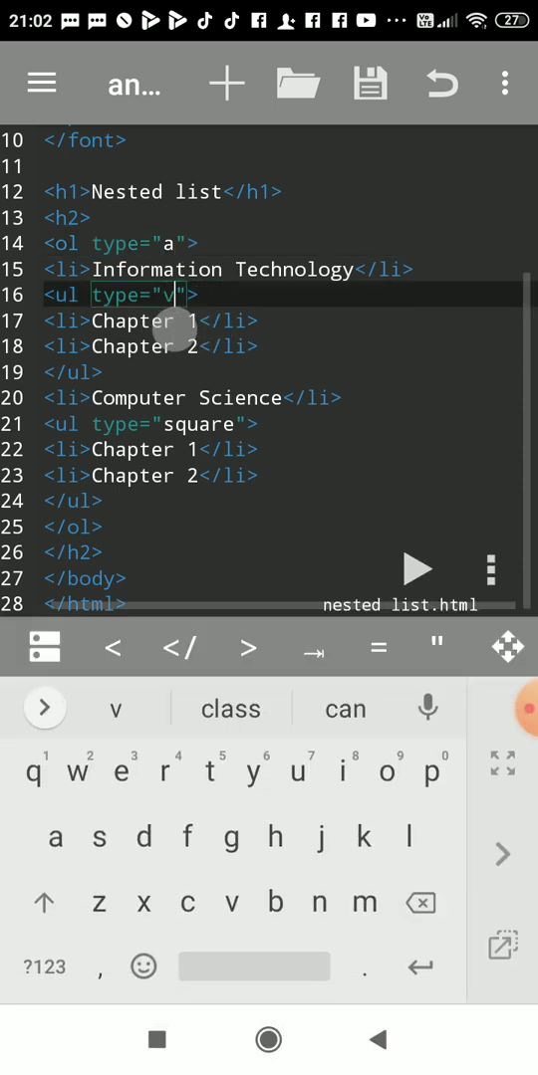
Step: Set the first ul type to circle and preview the finished nested list page
text(circle)
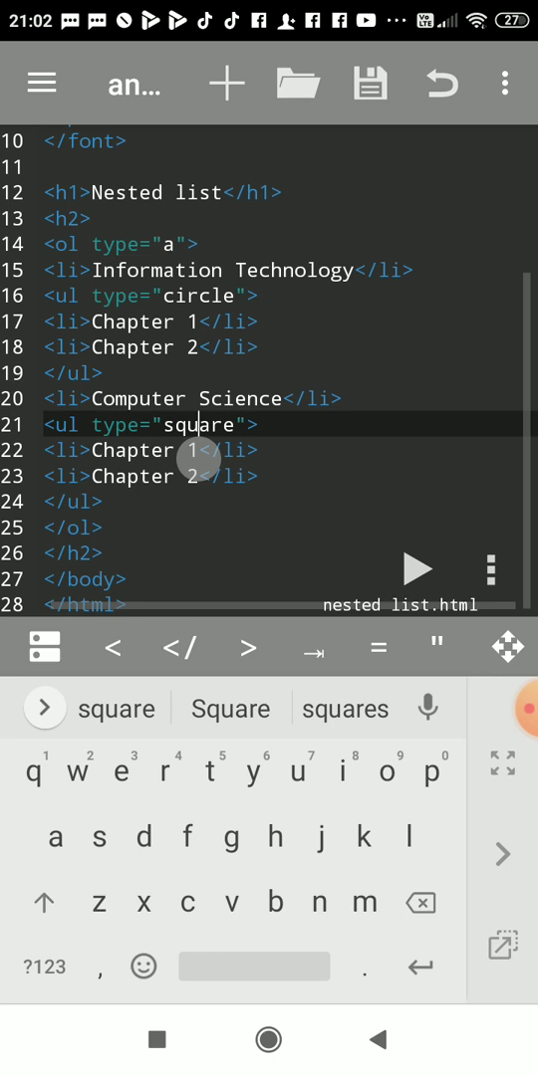
click(206, 295)
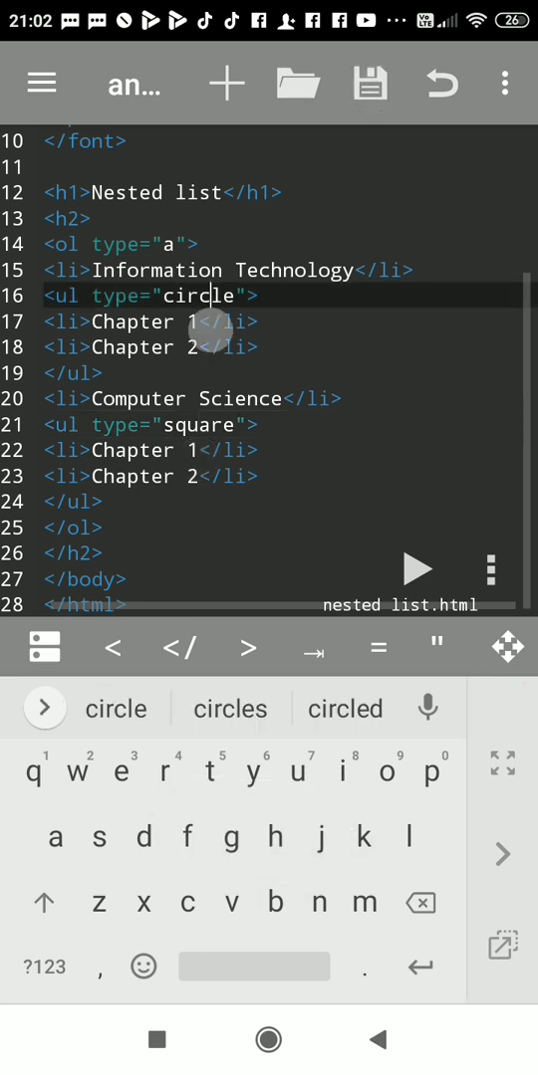
click(417, 569)
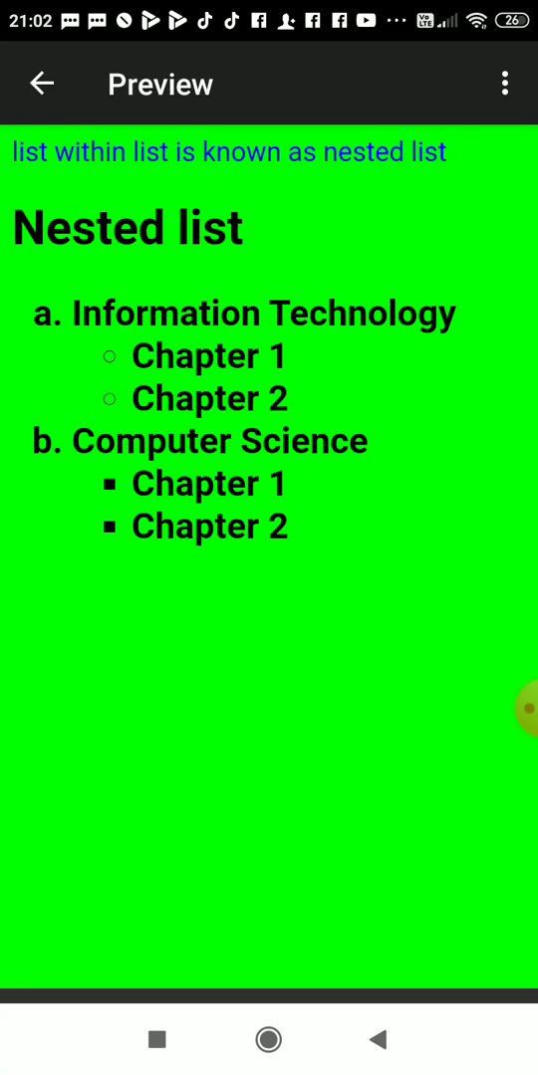